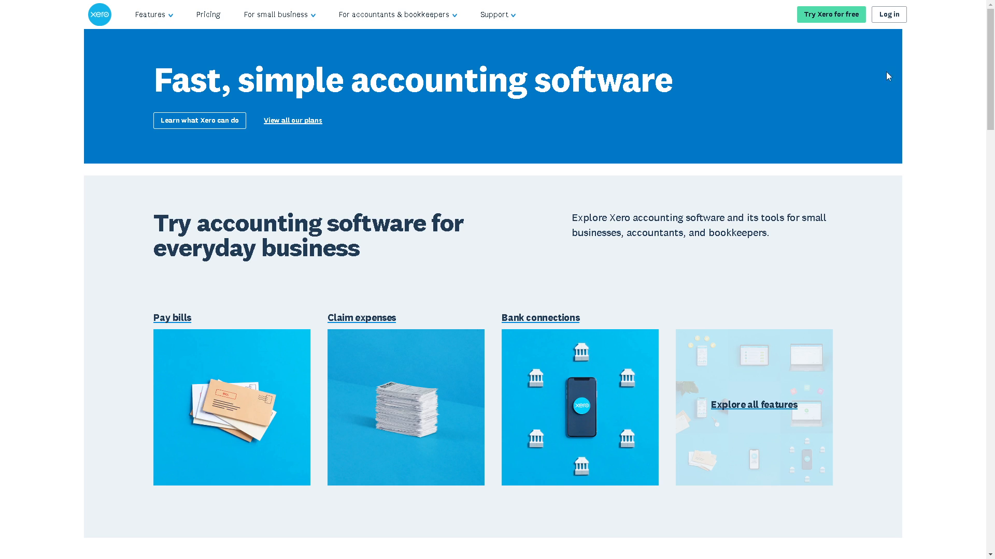
Step: Start a free Xero trial and agree to the terms, privacy notice and offer details
left_click(888, 14)
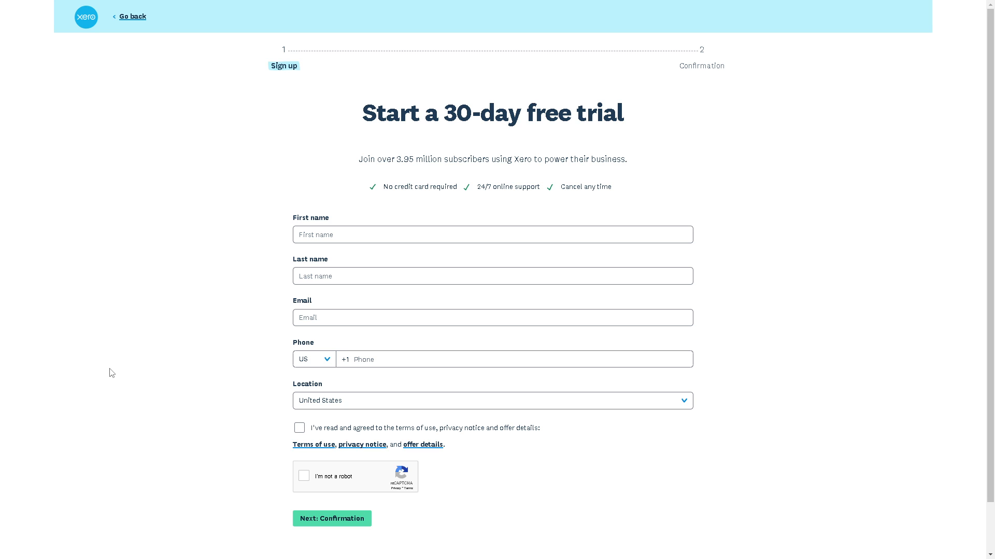
left_click(298, 428)
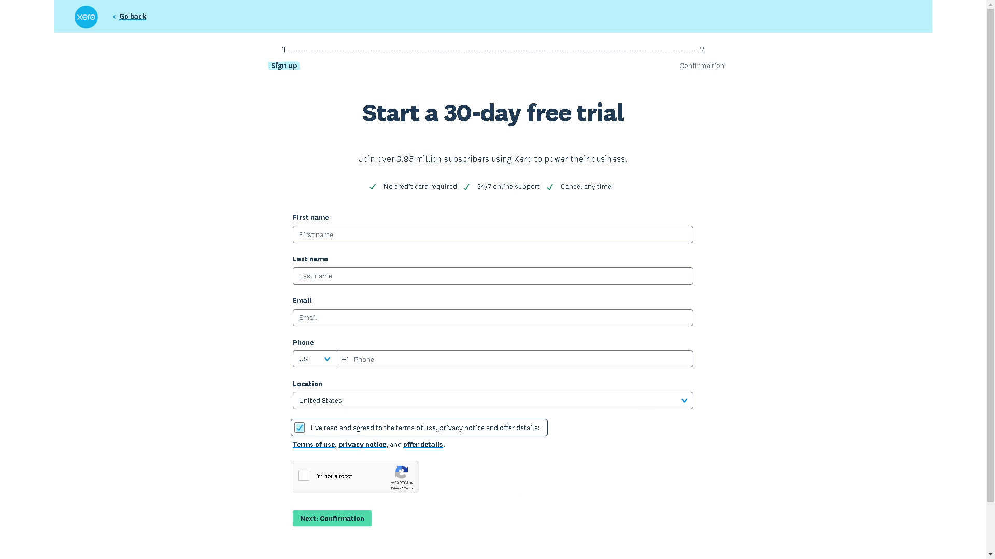
left_click(332, 518)
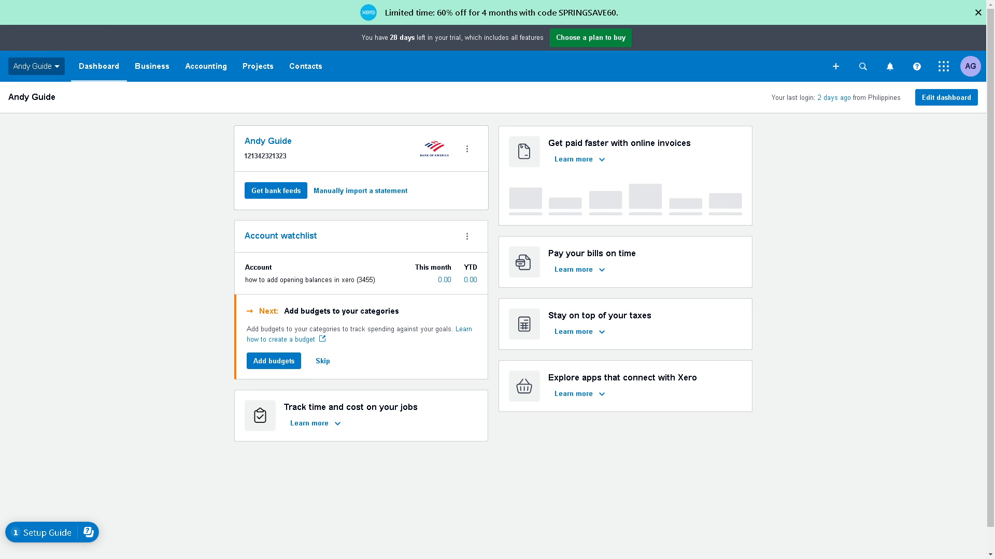
mouse_move(458, 248)
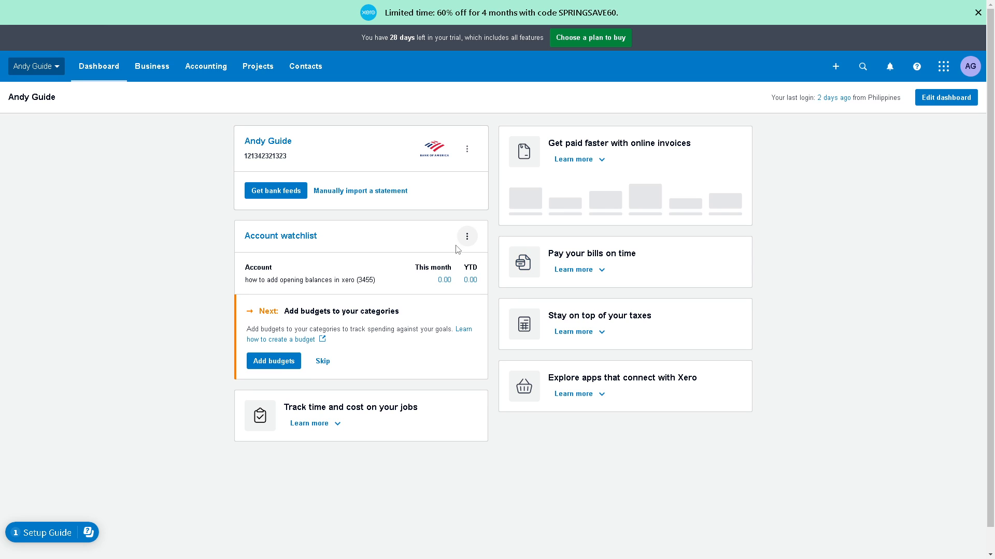
mouse_move(332, 234)
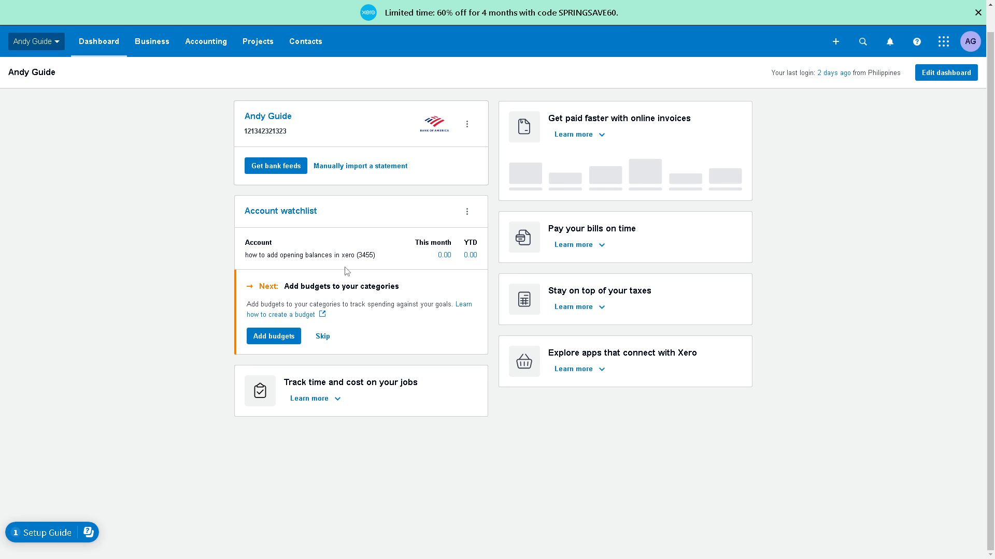
mouse_move(338, 273)
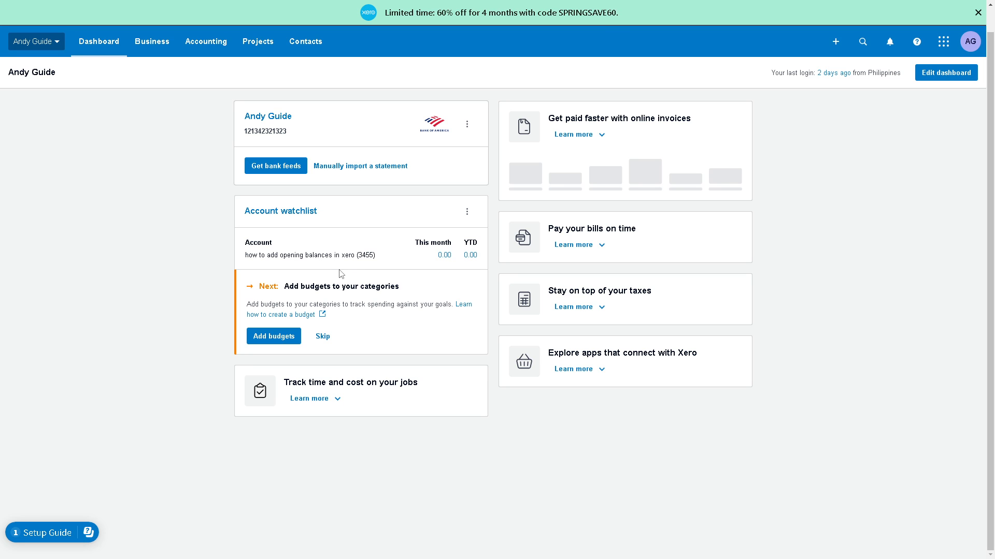
mouse_move(342, 229)
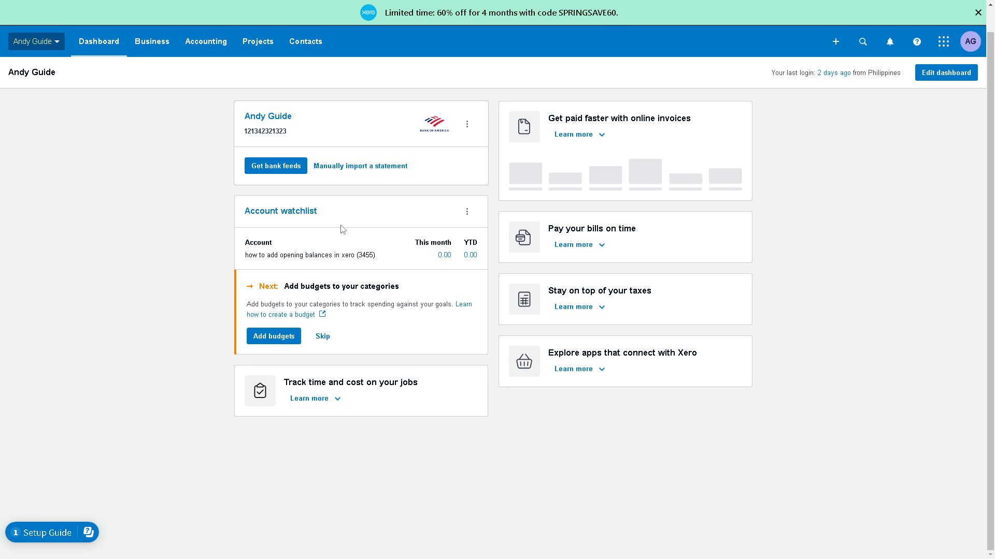
mouse_move(418, 195)
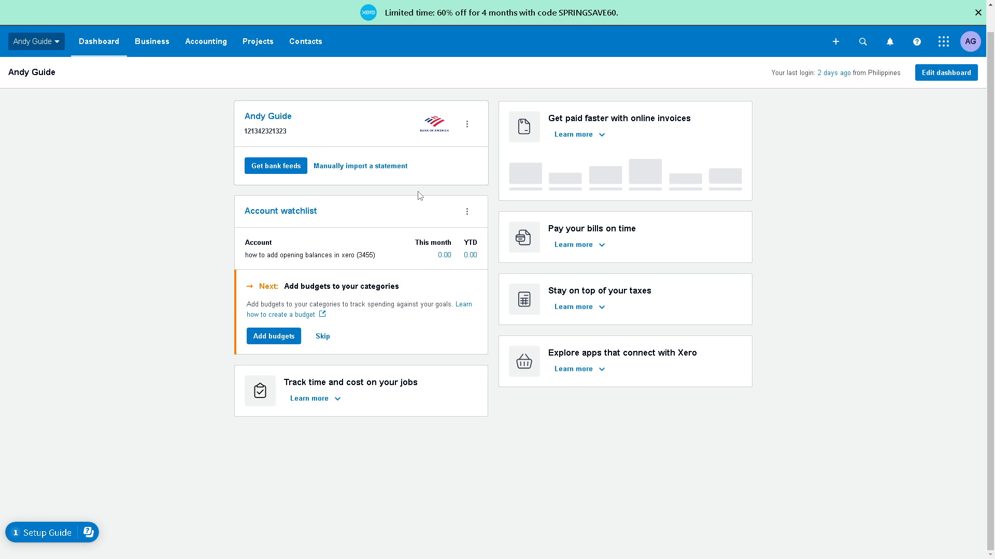
mouse_move(405, 213)
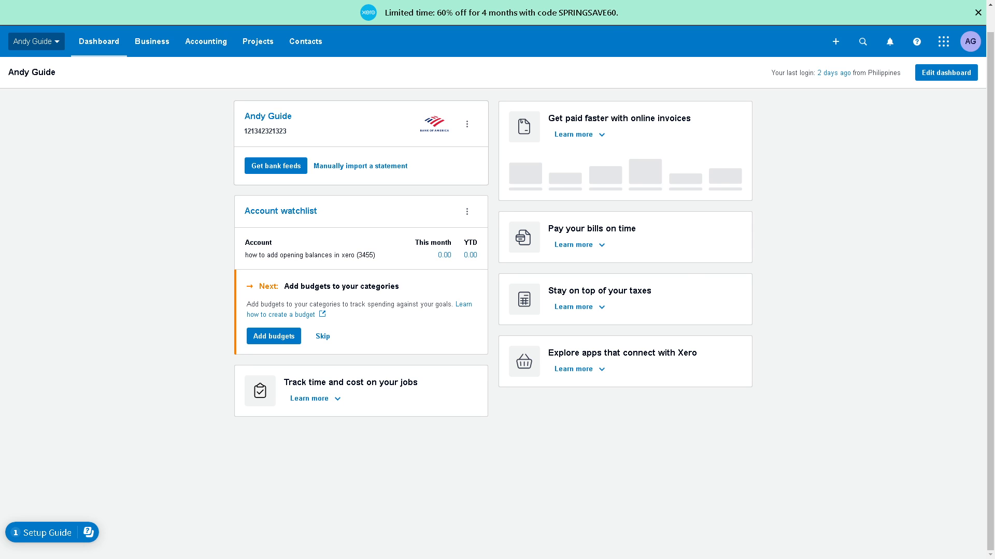
mouse_move(444, 193)
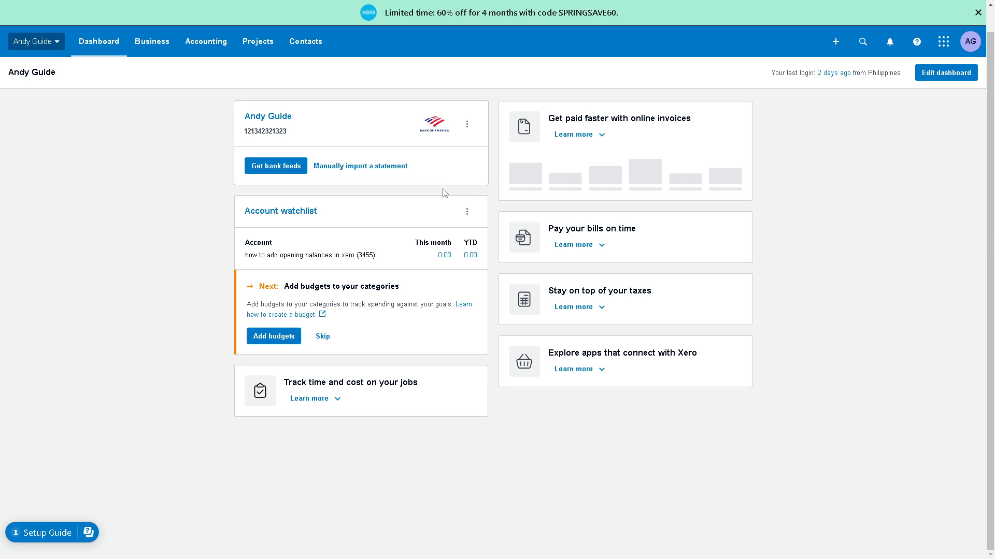
mouse_move(440, 202)
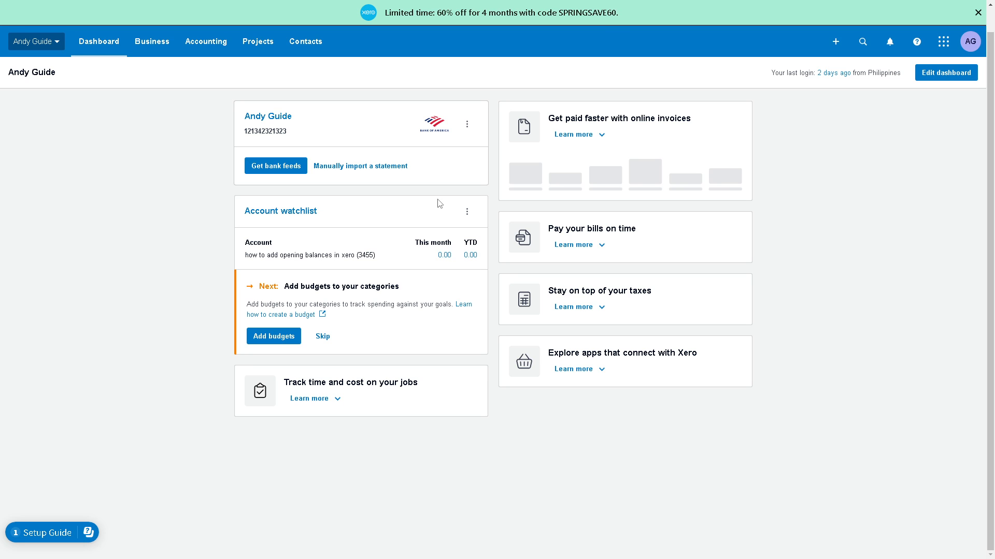
mouse_move(260, 269)
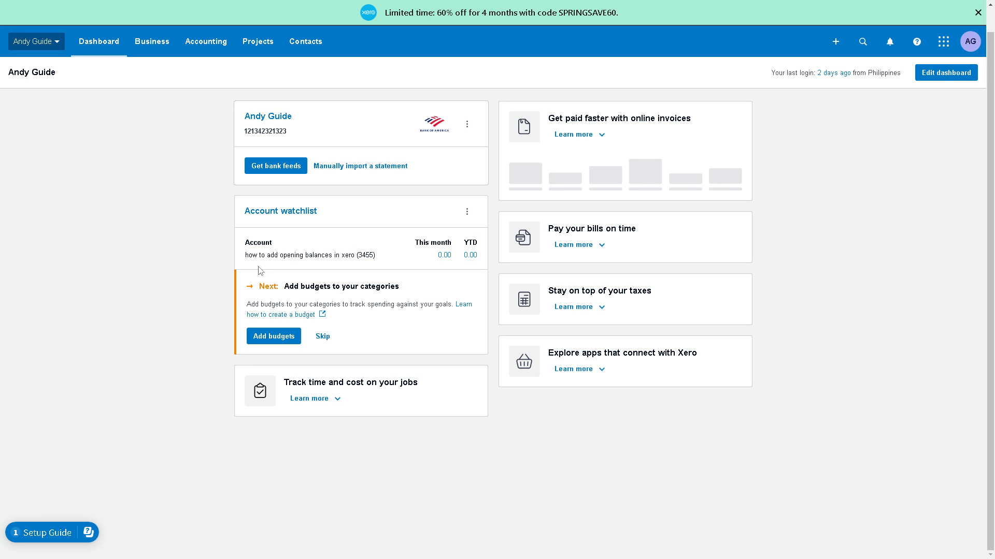
mouse_move(923, 205)
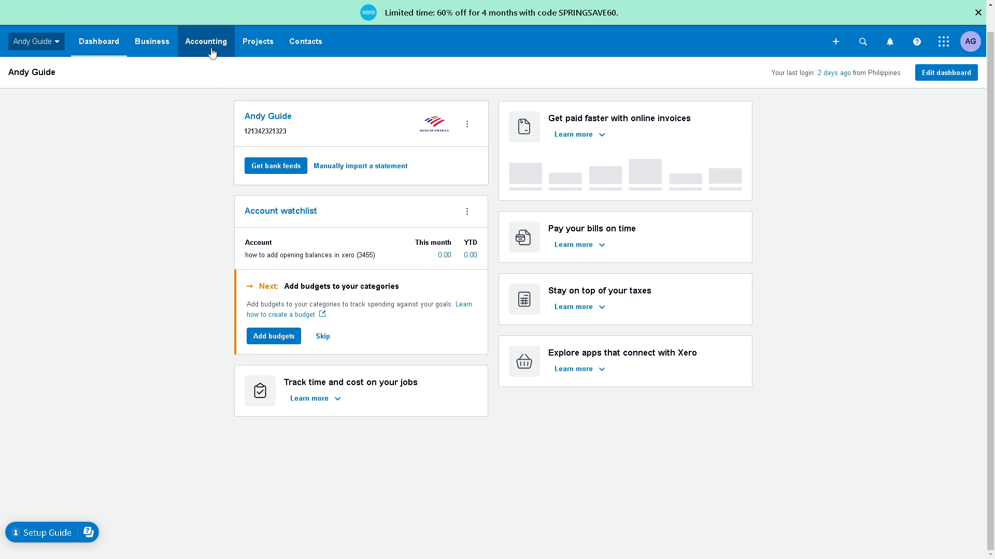
Step: Open the Accounting menu to reach the Reports page
left_click(205, 41)
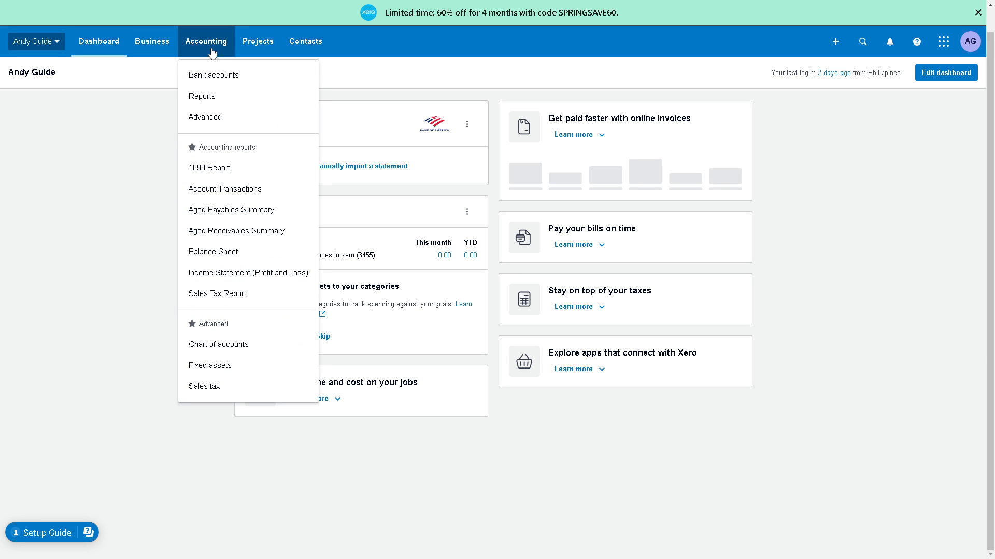
mouse_move(244, 236)
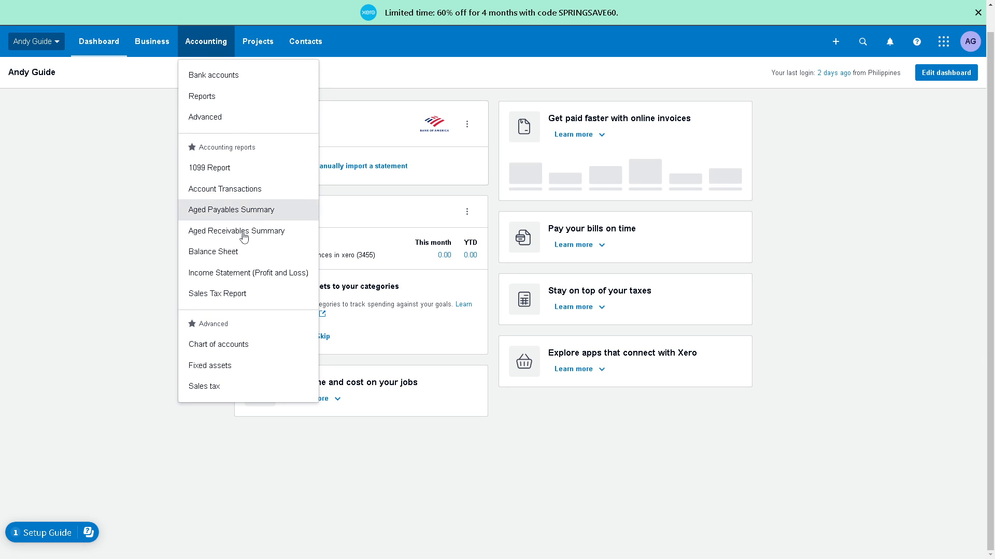
mouse_move(206, 101)
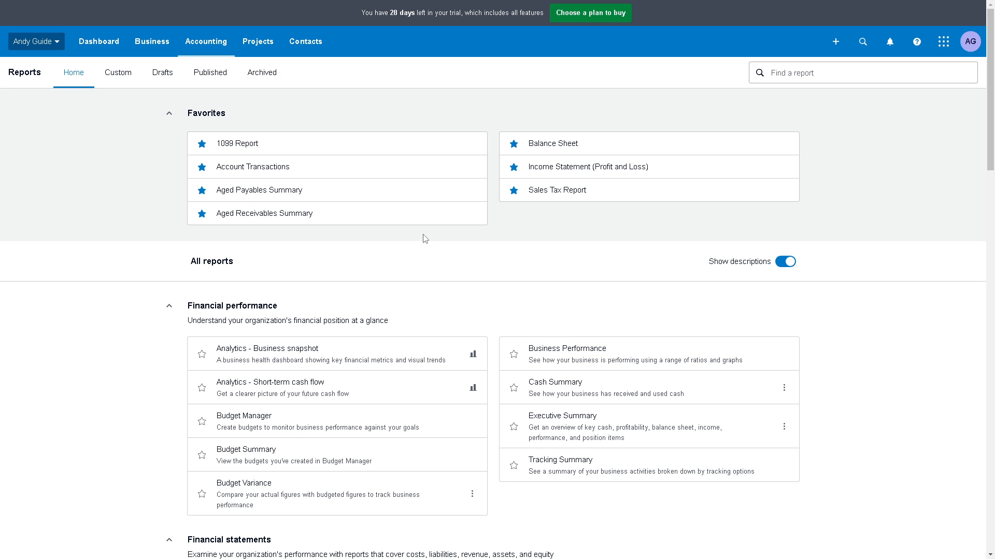
mouse_move(379, 240)
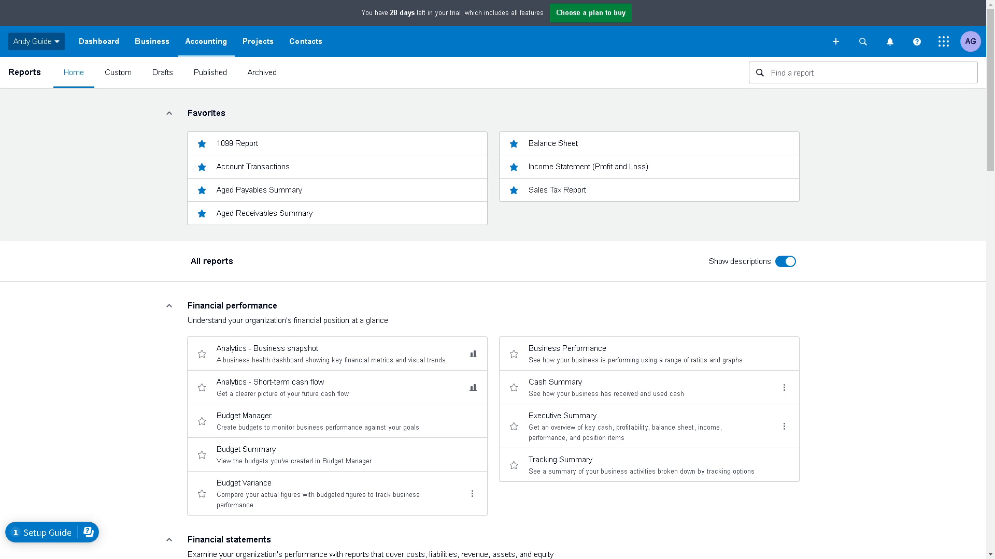
mouse_move(431, 246)
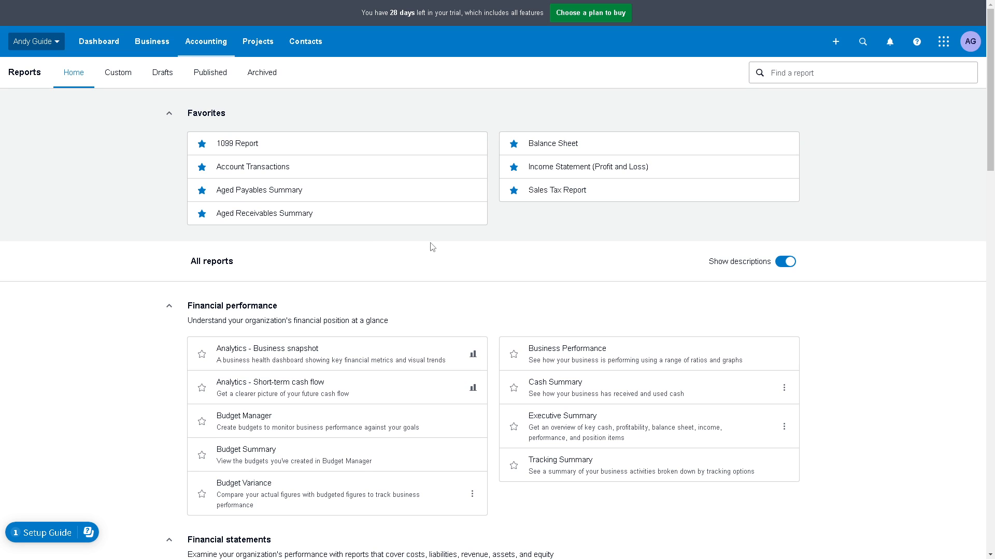
mouse_move(320, 288)
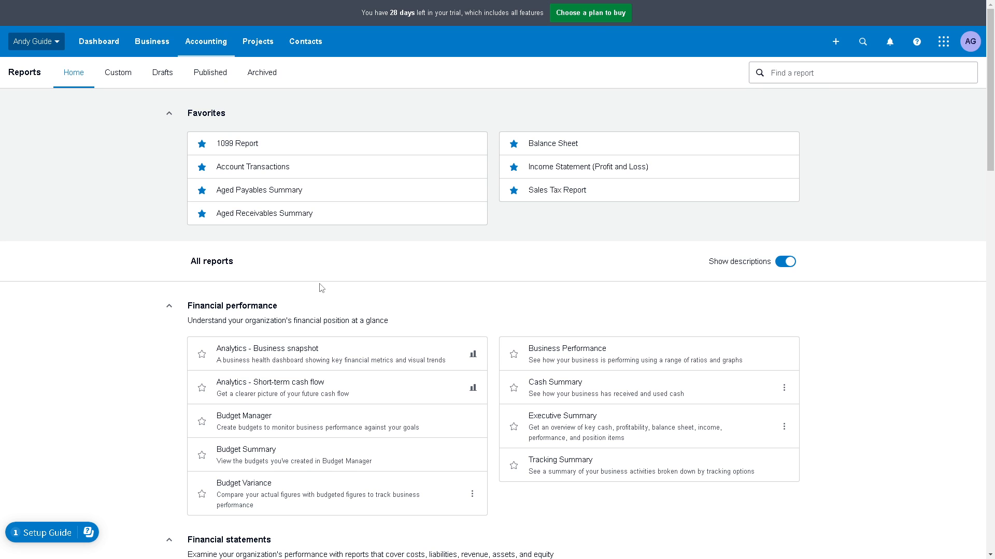
Step: Scroll through the All reports list on the Reports page
scroll("down", 3)
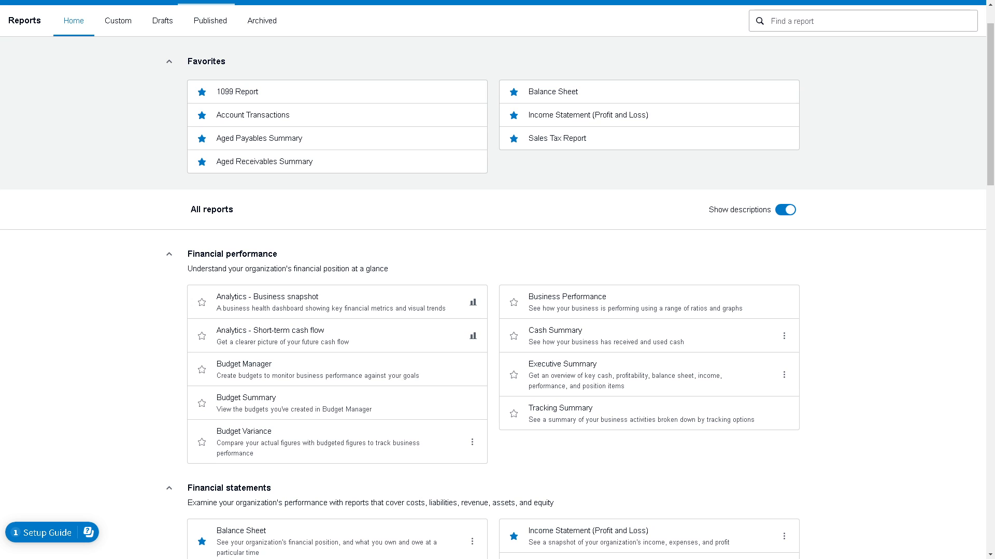
mouse_move(320, 293)
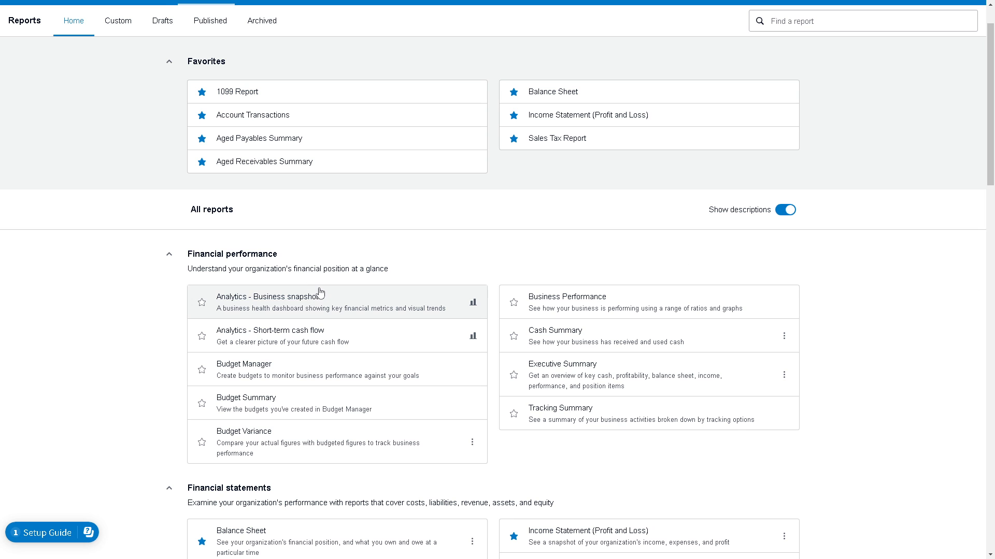
scroll("down", 3)
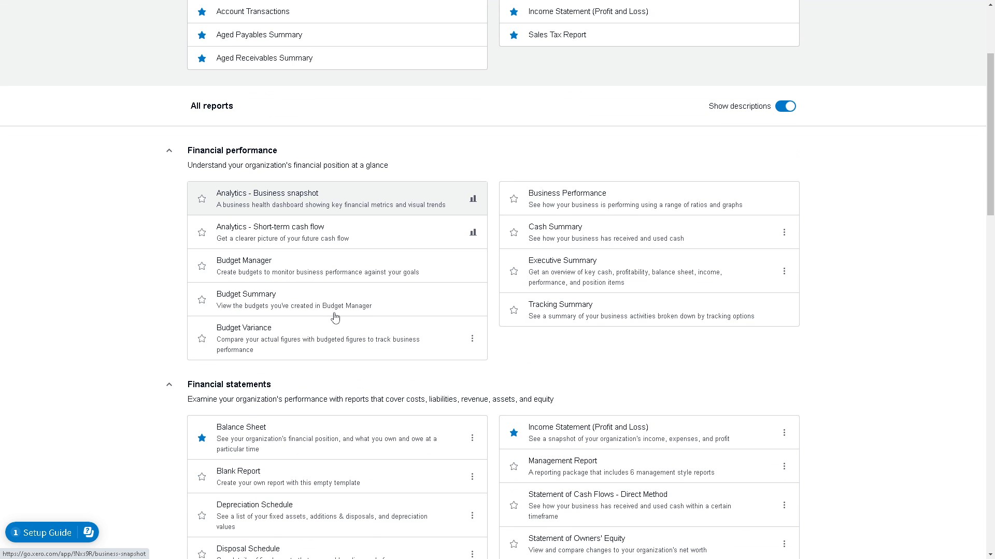
scroll("down", 3)
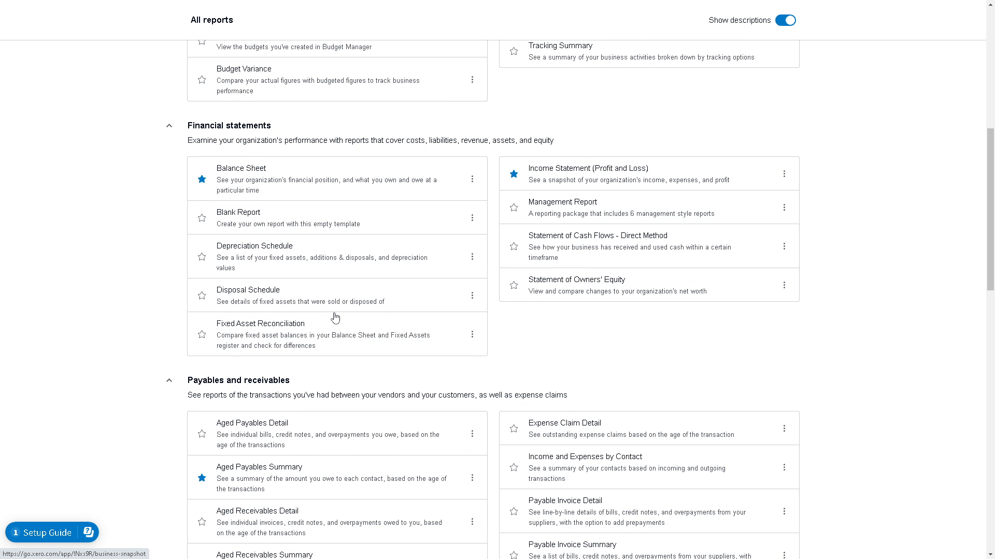
scroll("down", 3)
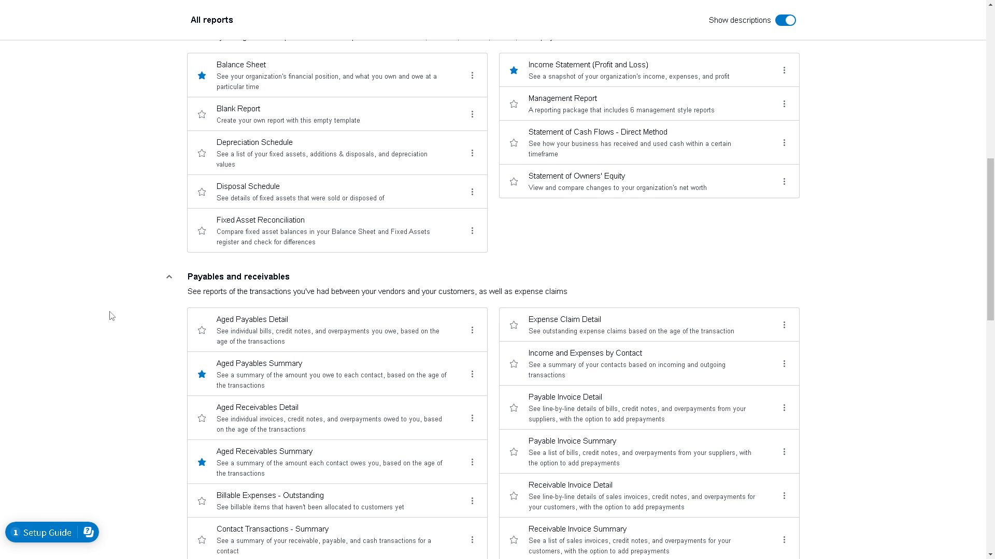
Step: Search the page text for 'GST' with Ctrl+F, find no matches, and close the find bar
key("Ctrl+f")
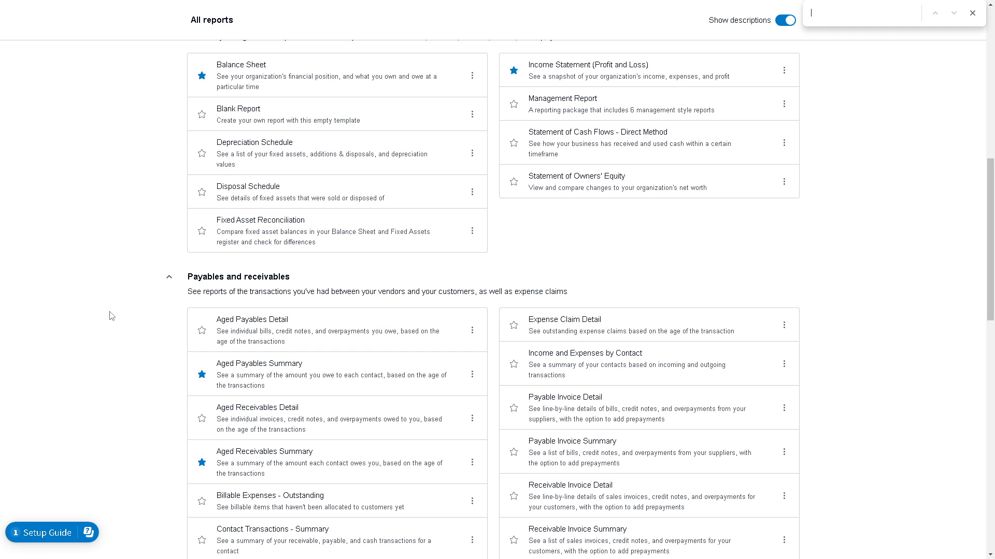
mouse_move(286, 194)
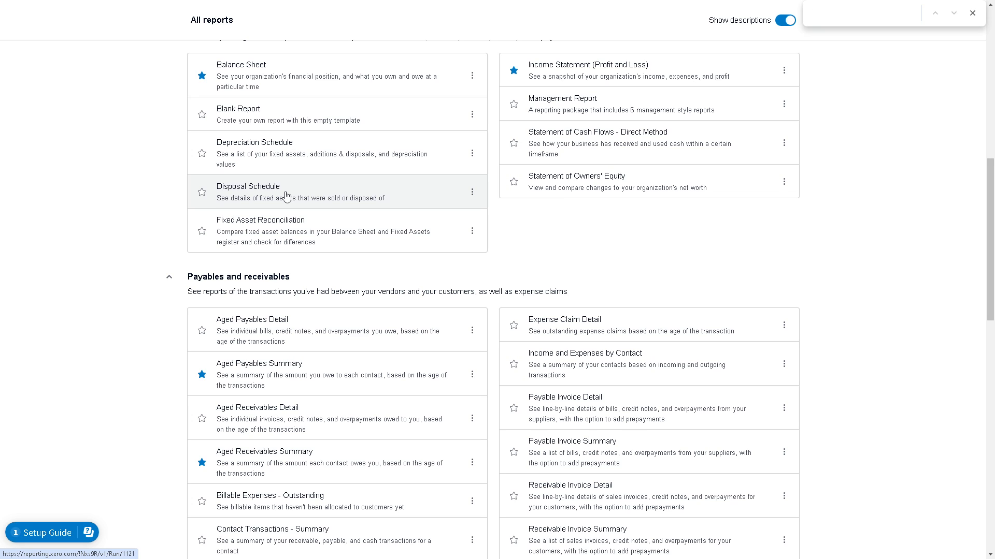
type("Return")
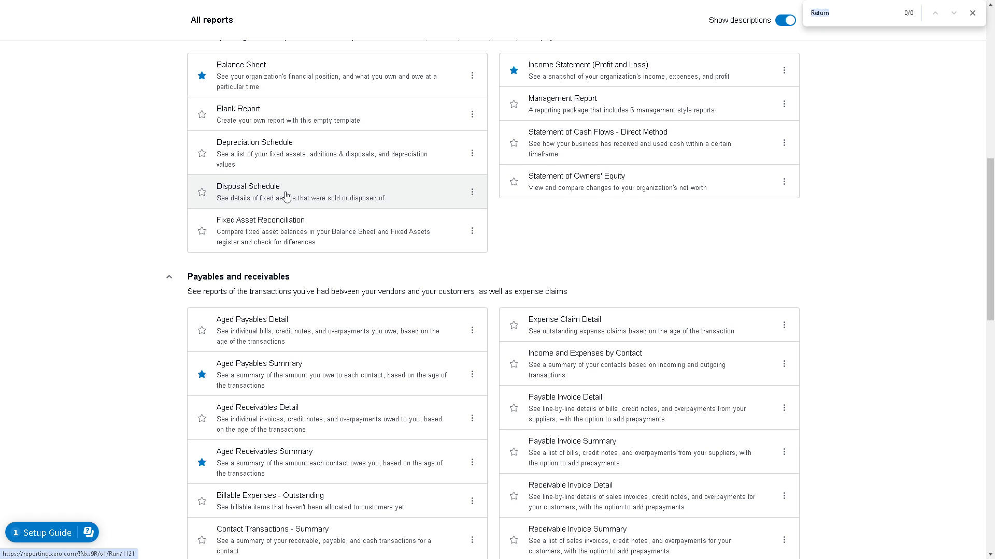
type("GST")
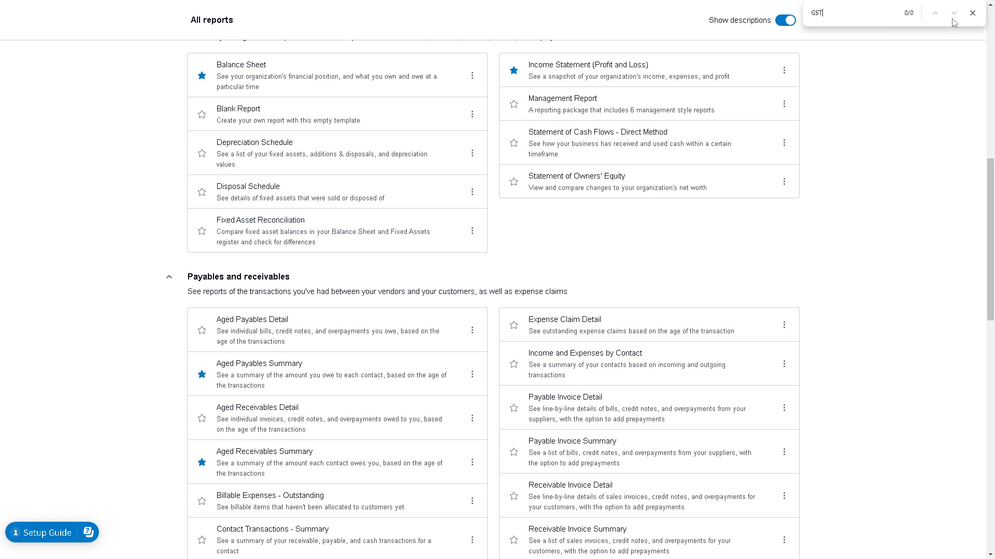
left_click(972, 12)
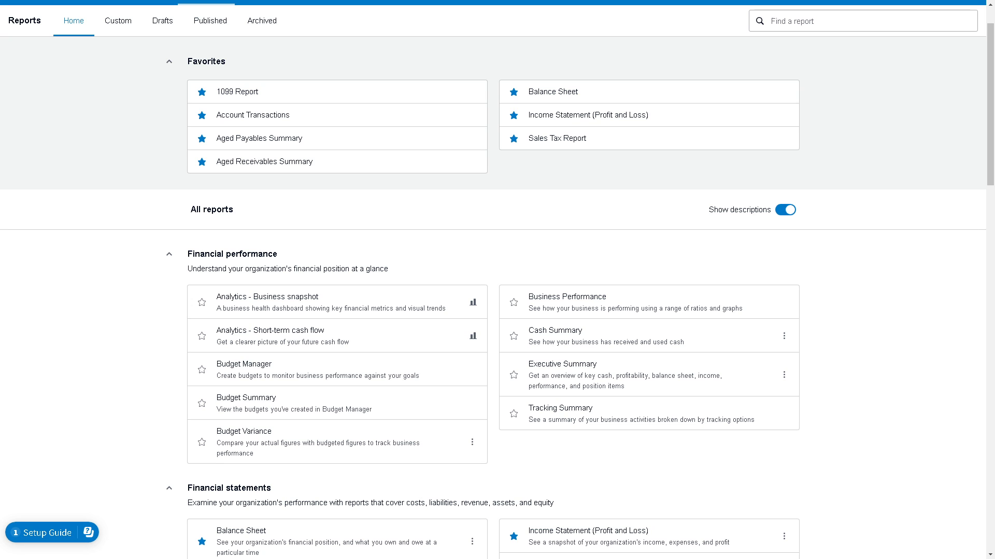
mouse_move(834, 43)
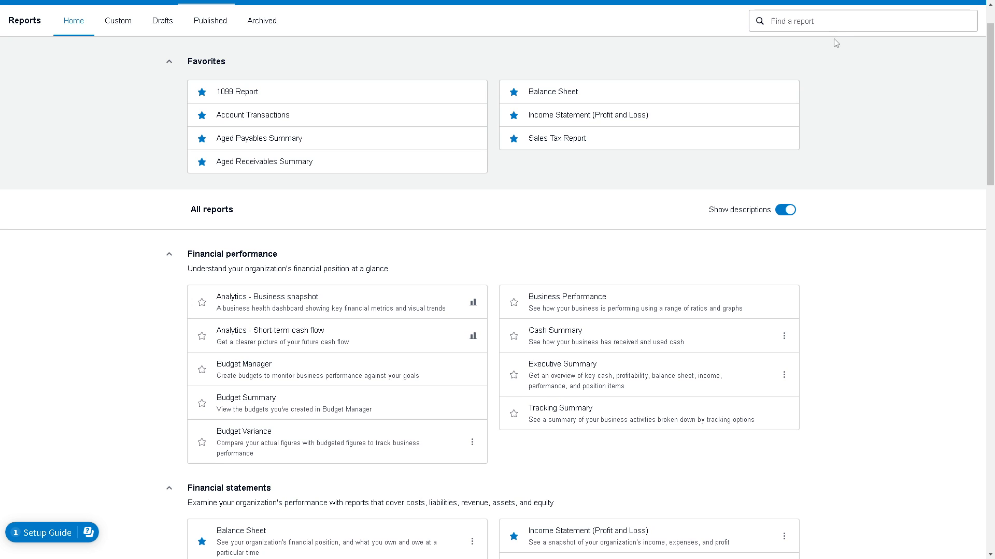
Step: Search the 'Find a report' box for 'GST'
type("GS")
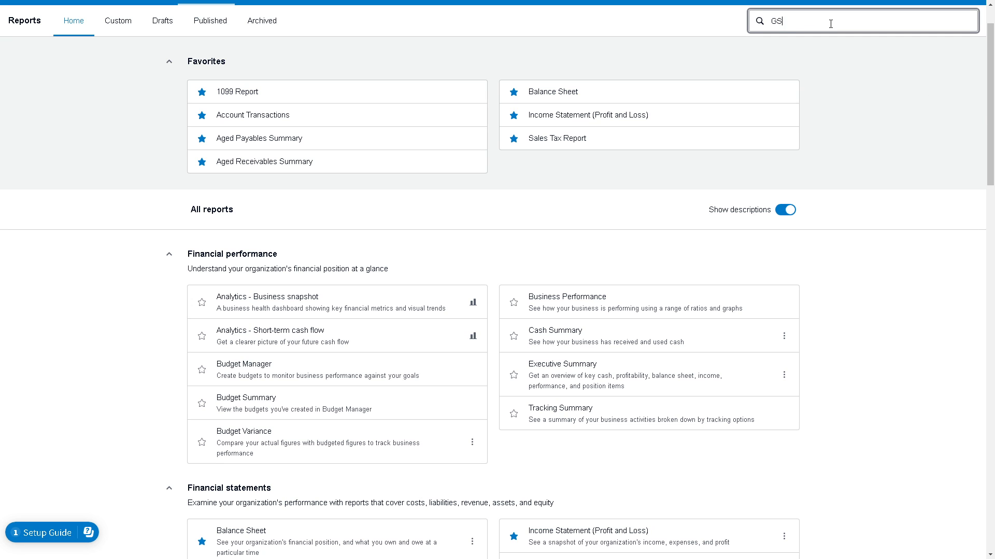
type("T")
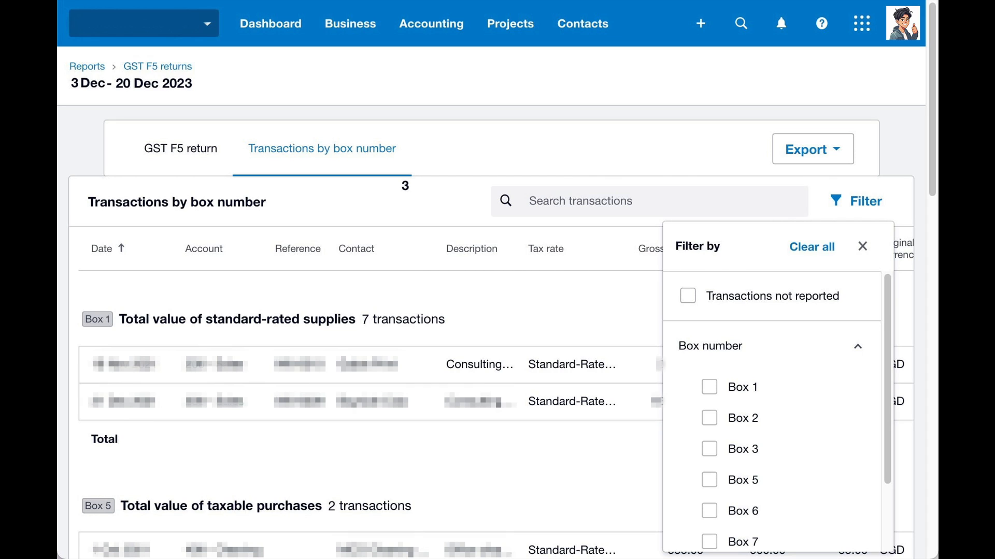
mouse_move(520, 290)
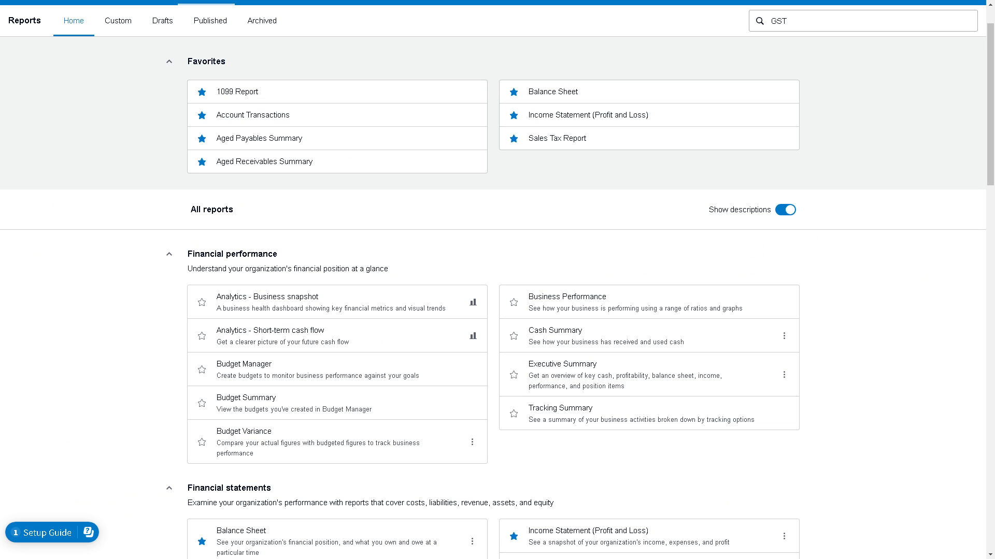
mouse_move(704, 265)
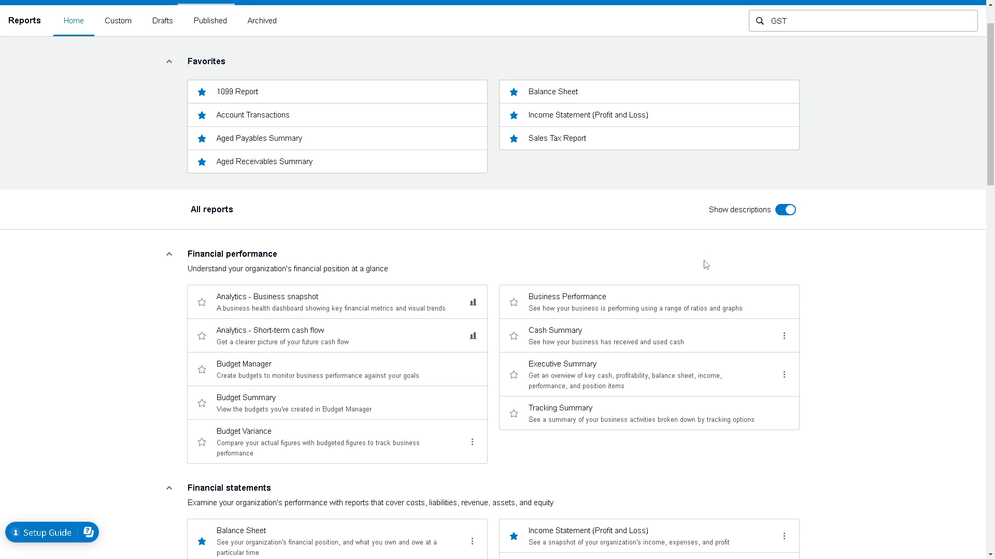
scroll("down", 3)
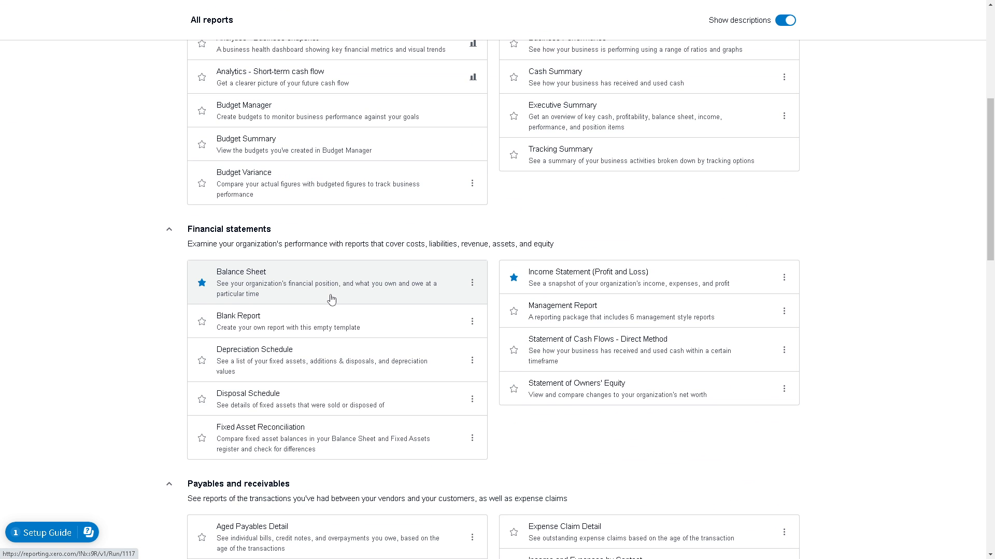
mouse_move(337, 300)
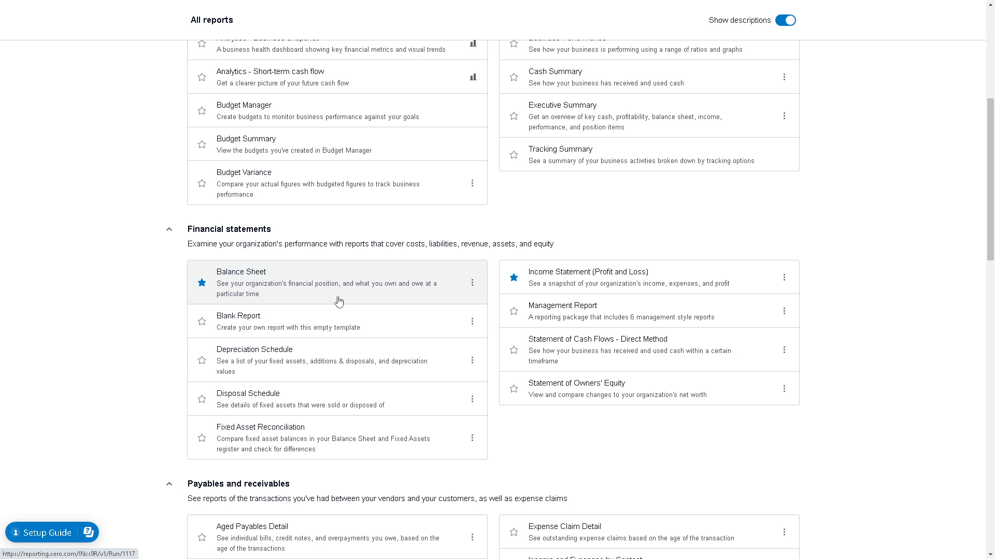
mouse_move(365, 305)
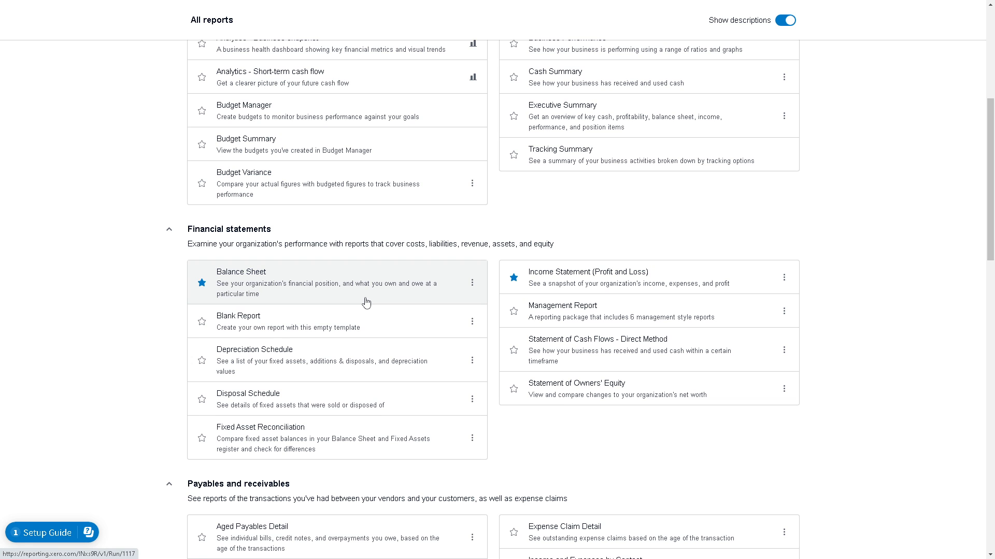
mouse_move(391, 290)
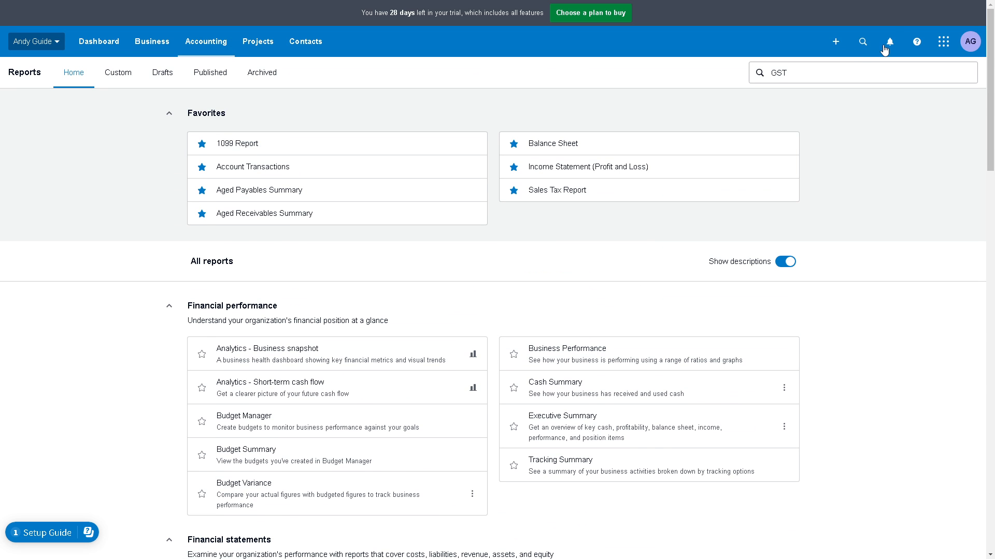
Step: Search the Help panel's support articles for 'GST'
left_click(916, 42)
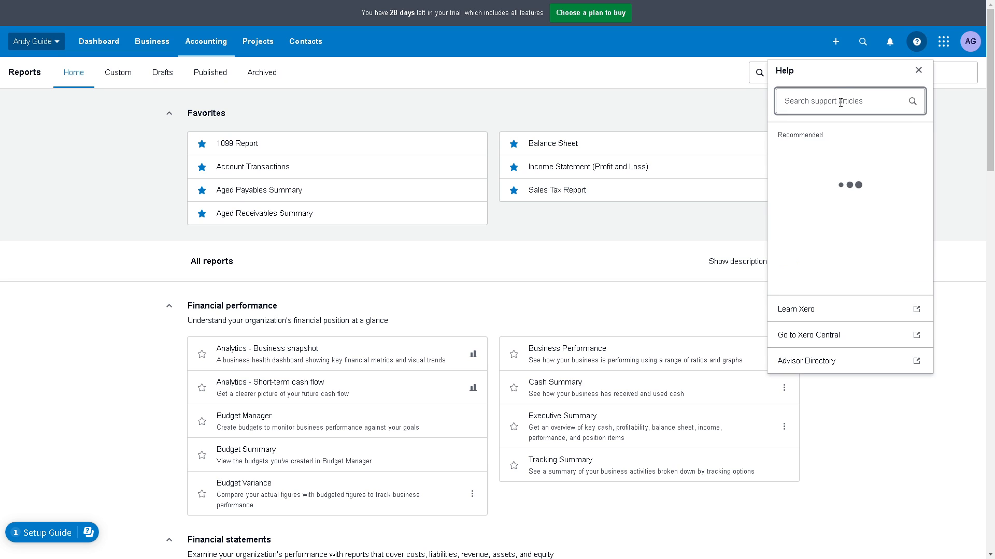
type("GST")
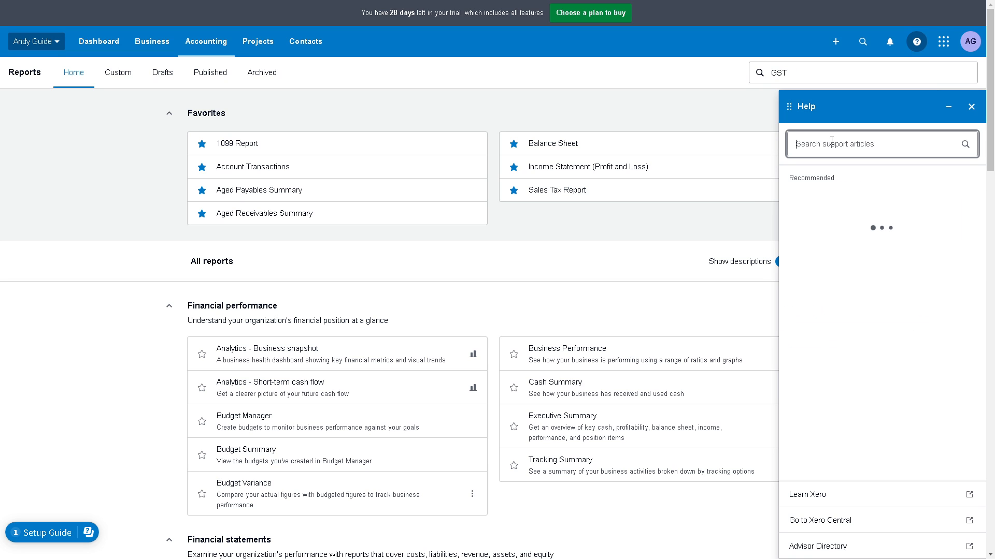
type("GST")
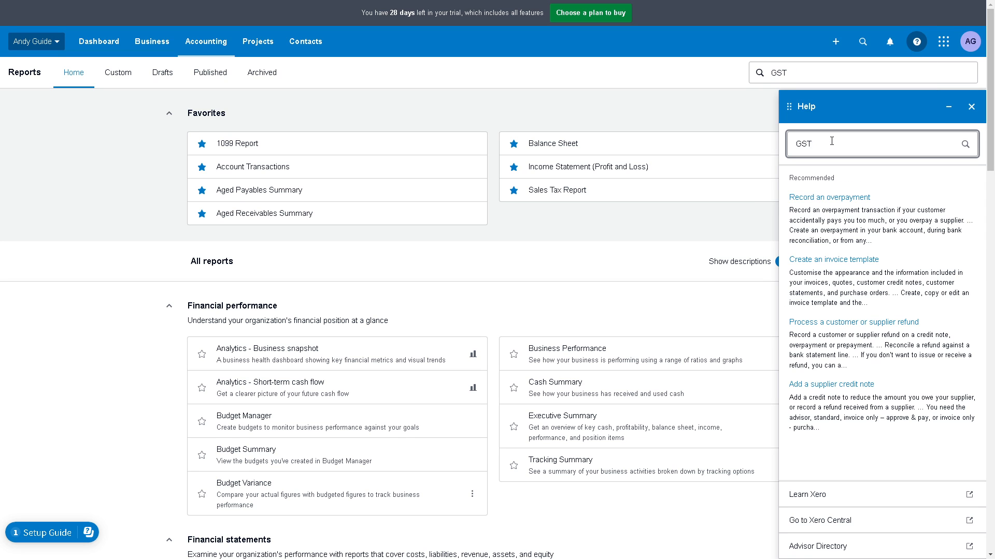
mouse_move(831, 203)
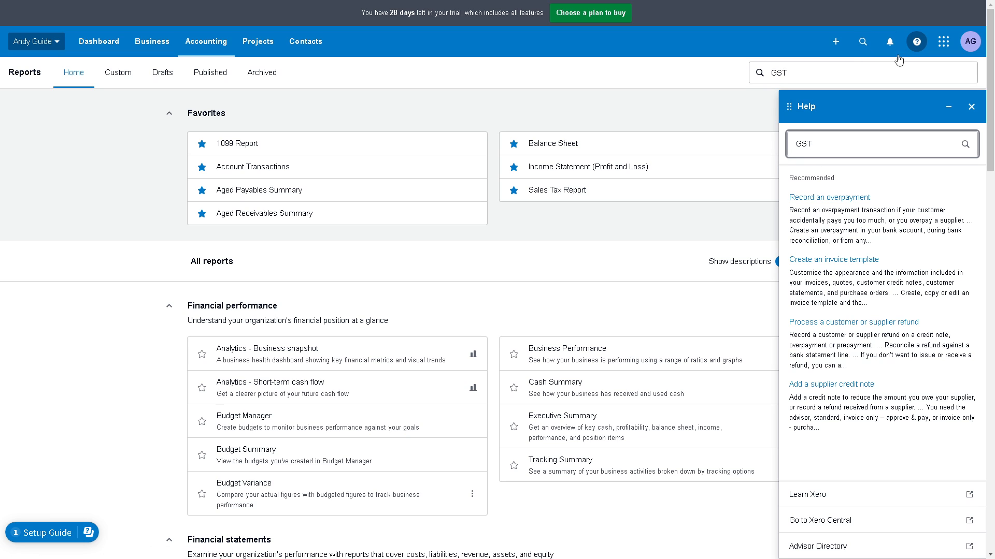
mouse_move(849, 526)
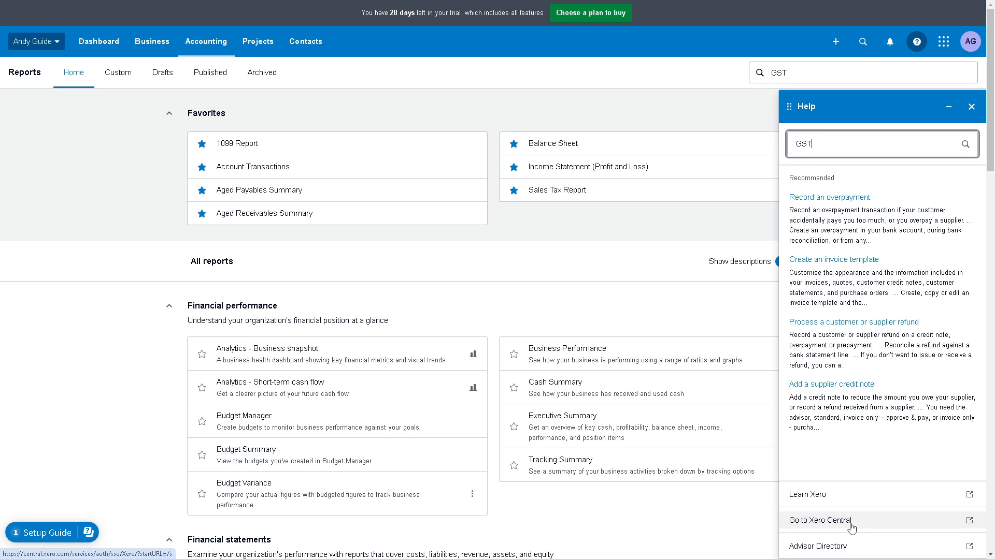